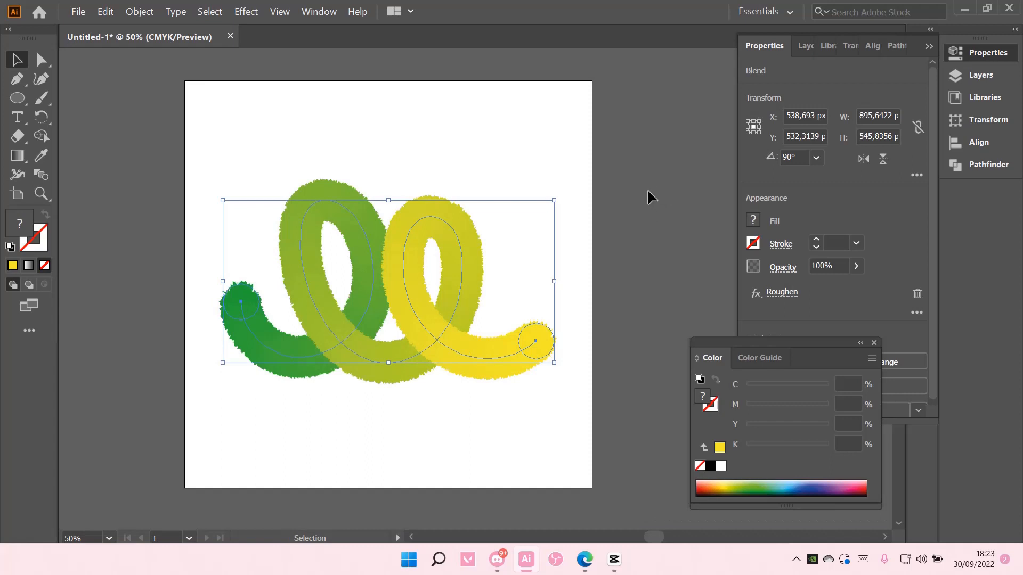
Rotate the rough green-to-yellow blended loop 90° into a vertical spiral, then deselect it.
{"action": "left_click", "coordinate": [581, 253]}
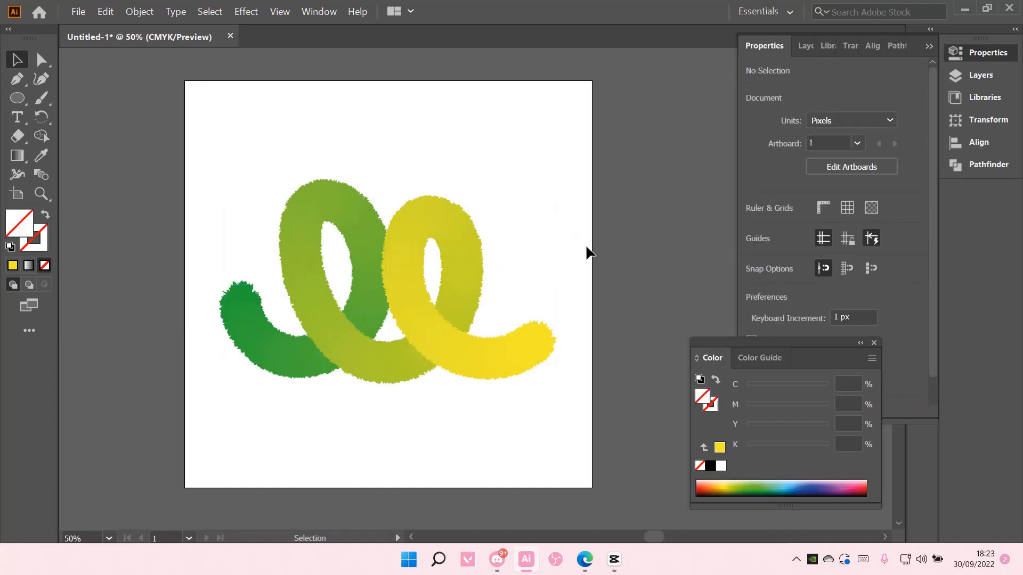
{"action": "mouse_move", "coordinate": [675, 254]}
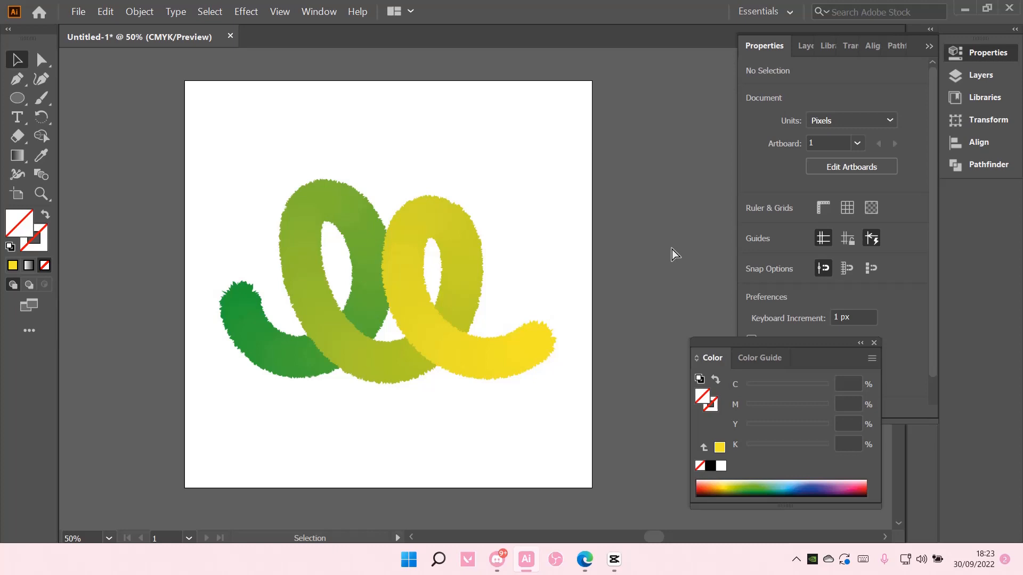
{"action": "mouse_move", "coordinate": [457, 231]}
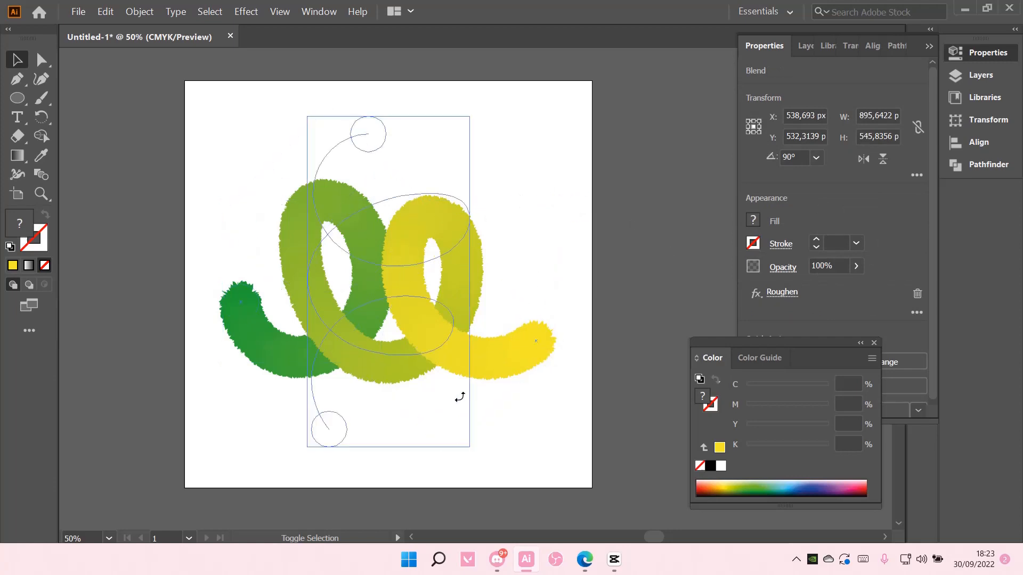
{"action": "left_click", "coordinate": [529, 317]}
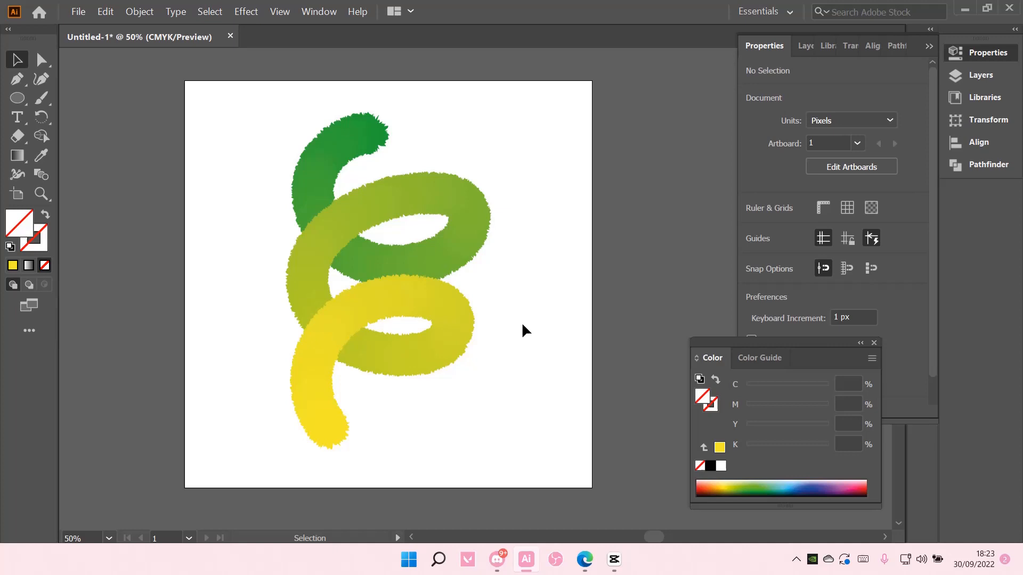
{"action": "mouse_move", "coordinate": [522, 344]}
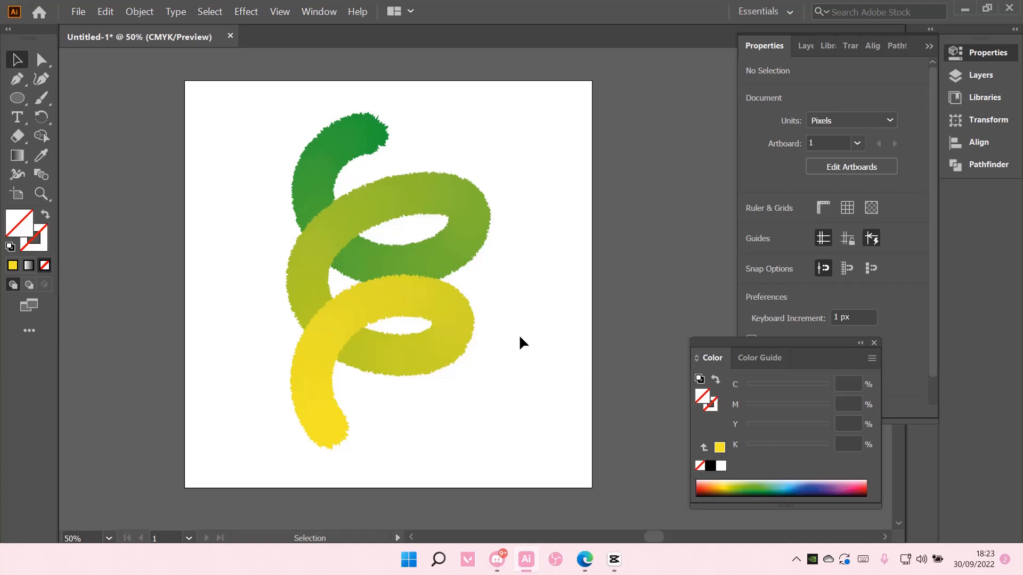
{"action": "mouse_move", "coordinate": [517, 328]}
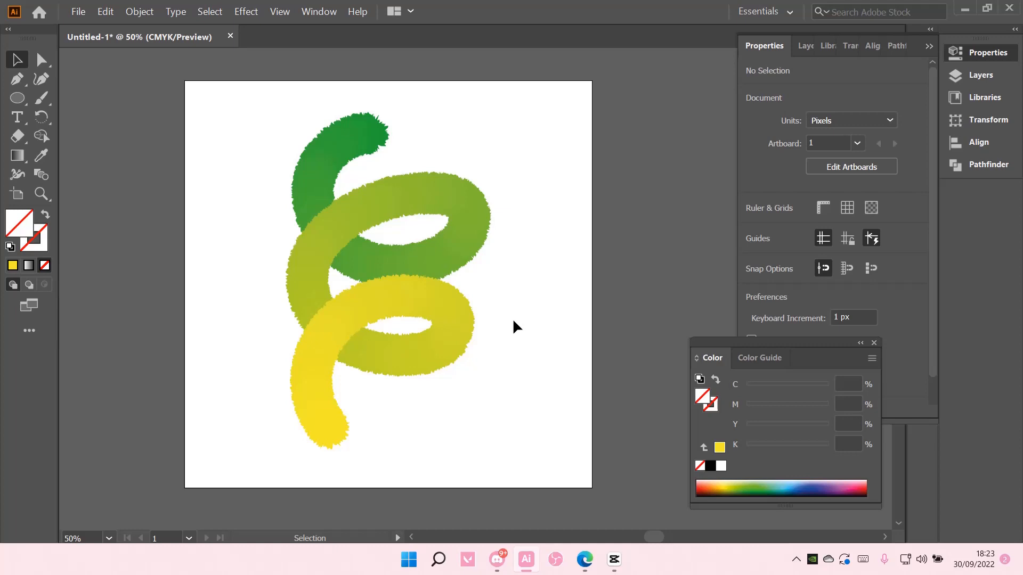
{"action": "mouse_move", "coordinate": [513, 336]}
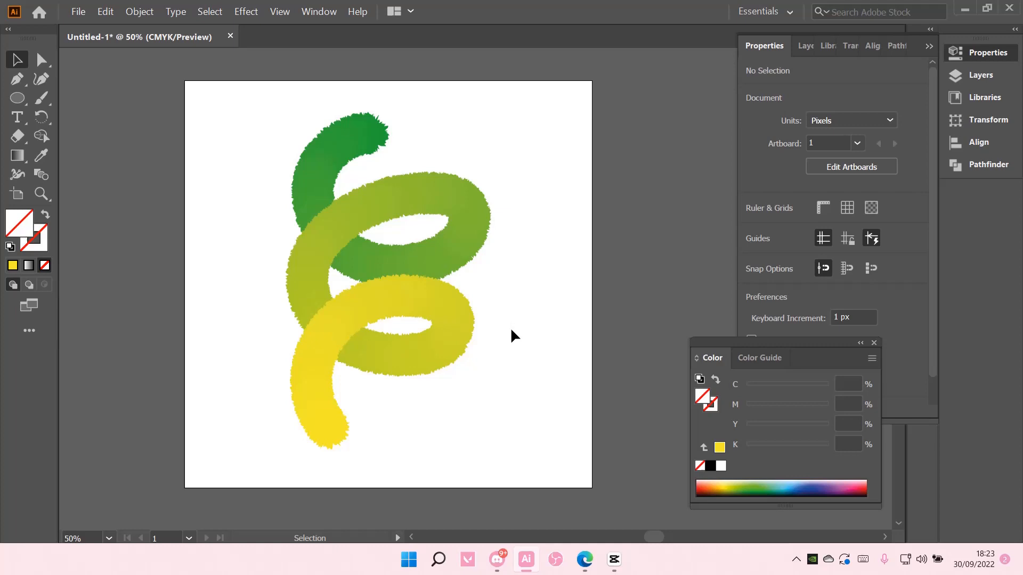
{"action": "mouse_move", "coordinate": [601, 382]}
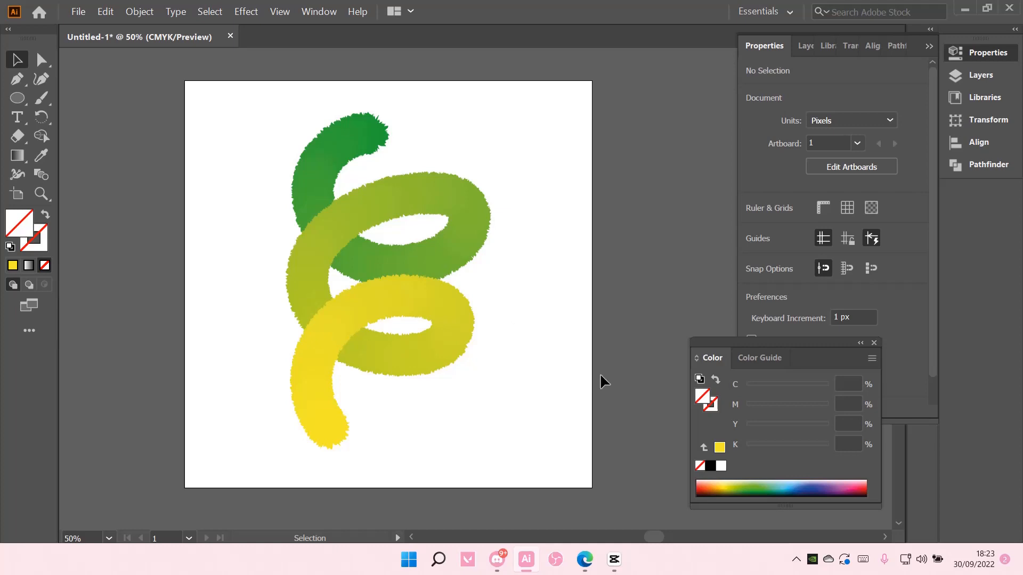